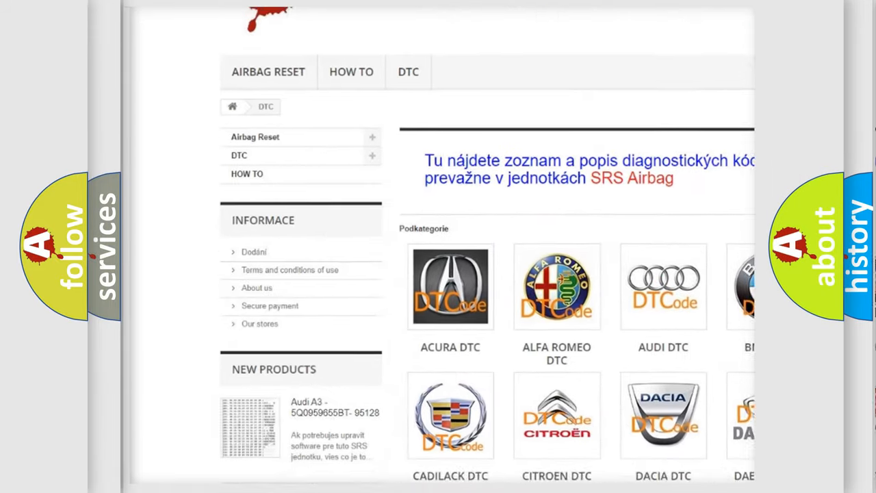
- Scroll down the DTC category page to reveal the manufacturer logo grid including Hyundai
{"action": "scroll", "scroll_direction": "down", "scroll_amount": 3}
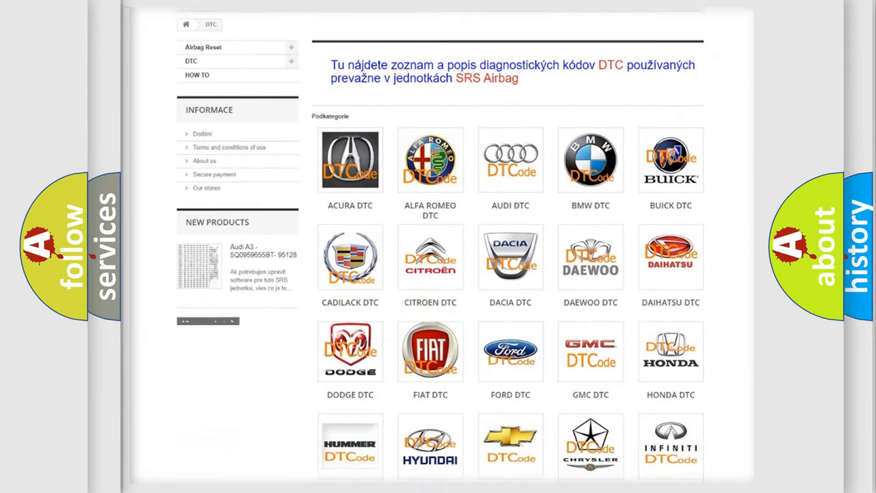
{"action": "scroll", "scroll_direction": "down", "scroll_amount": 3}
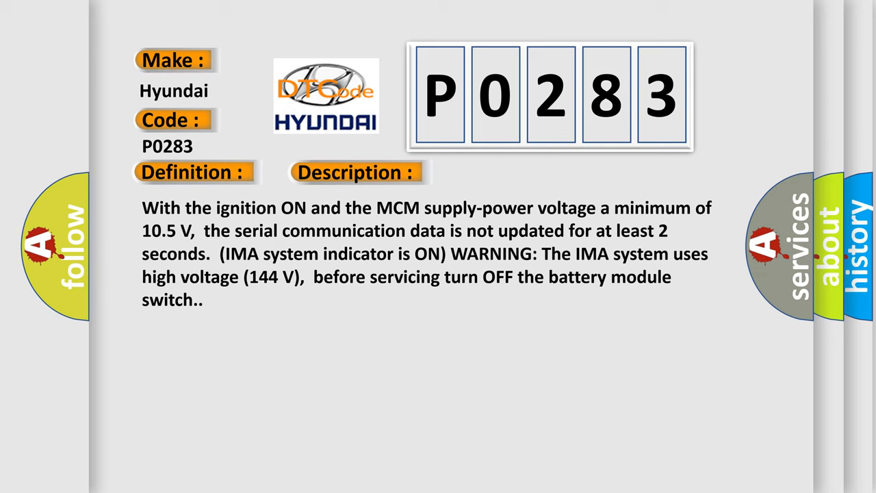
- Advance the P0283 slide from its description to the list of causes
{"action": "left_click", "coordinate": [503, 173]}
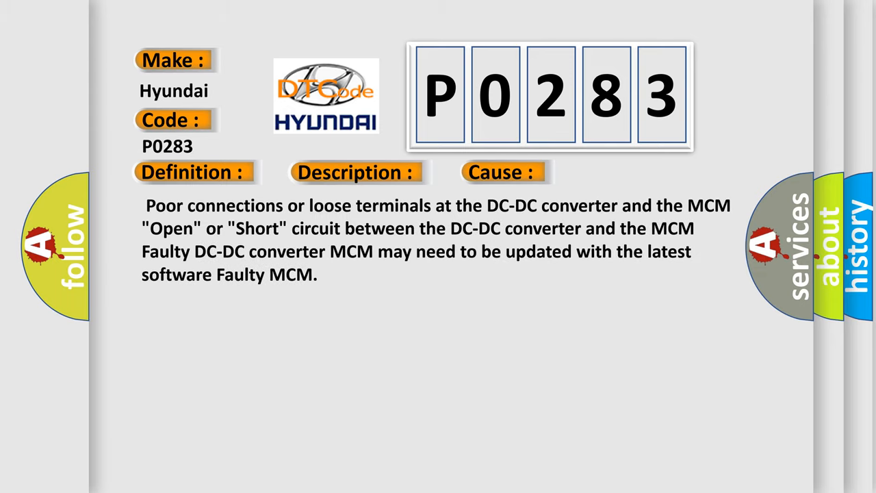